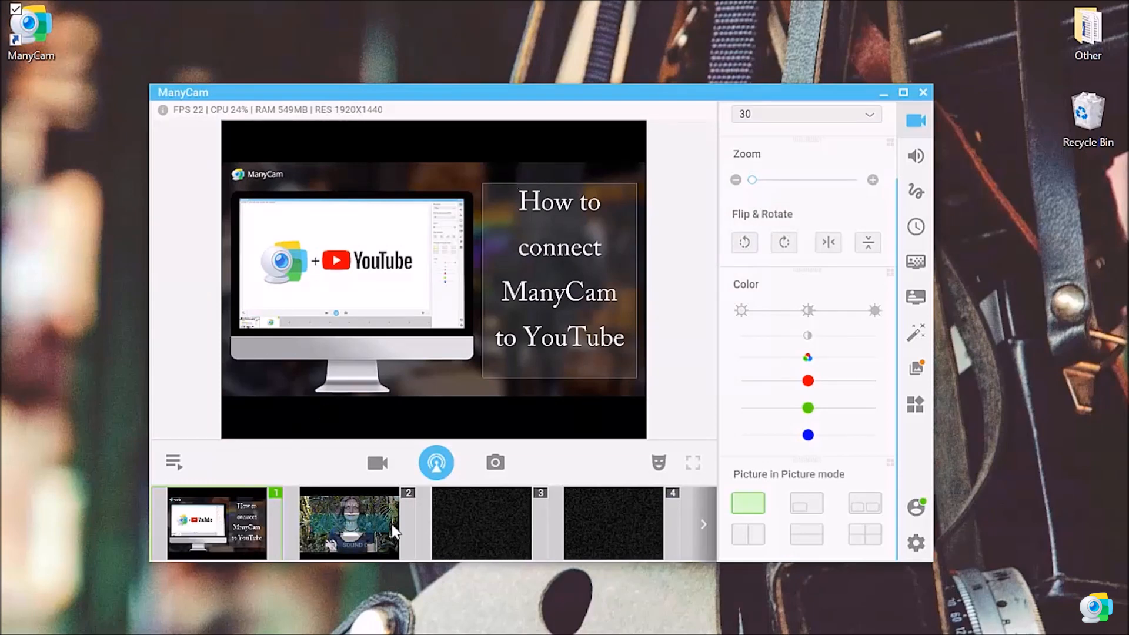
Step: Switch the output to the video preset and back to the title-card preset
{"action": "left_click", "coordinate": [348, 524]}
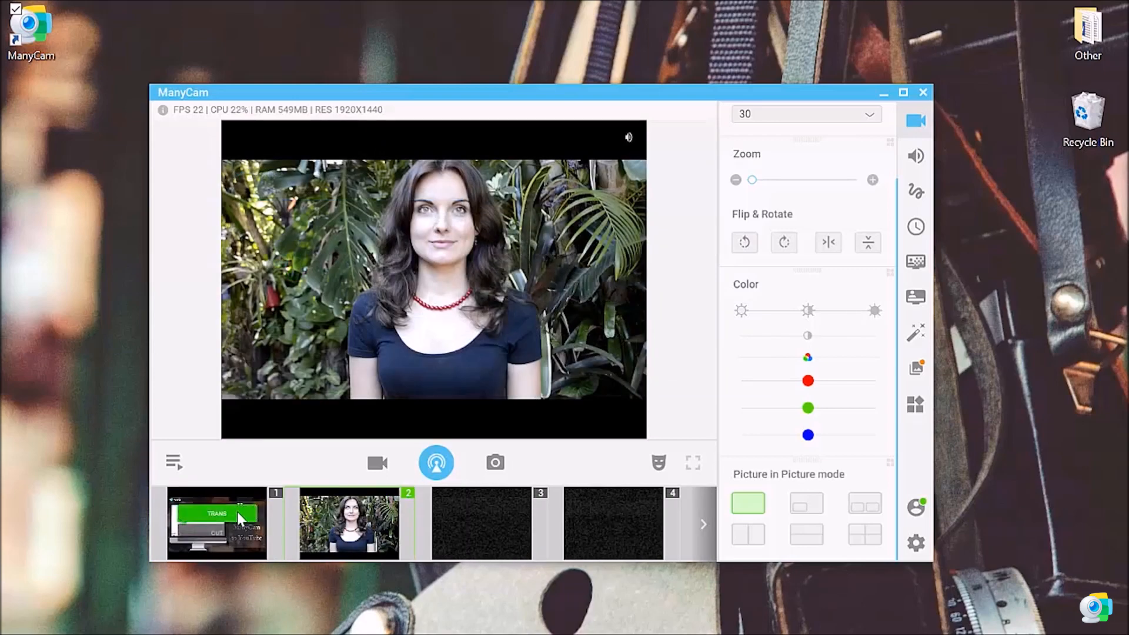
{"action": "left_click", "coordinate": [217, 524]}
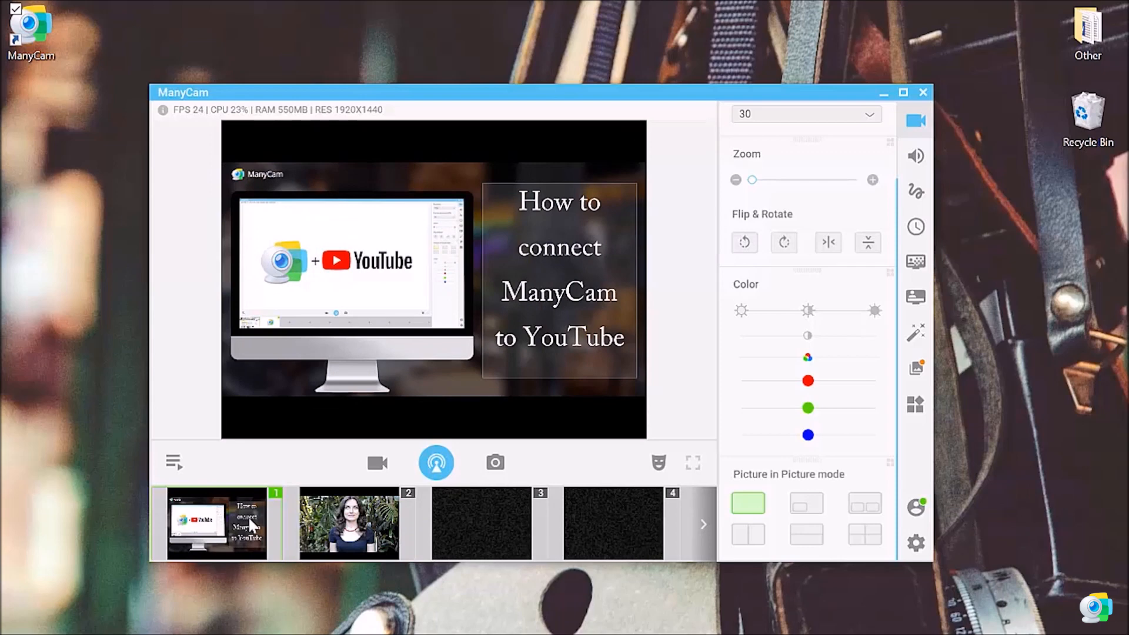
{"action": "mouse_move", "coordinate": [377, 463]}
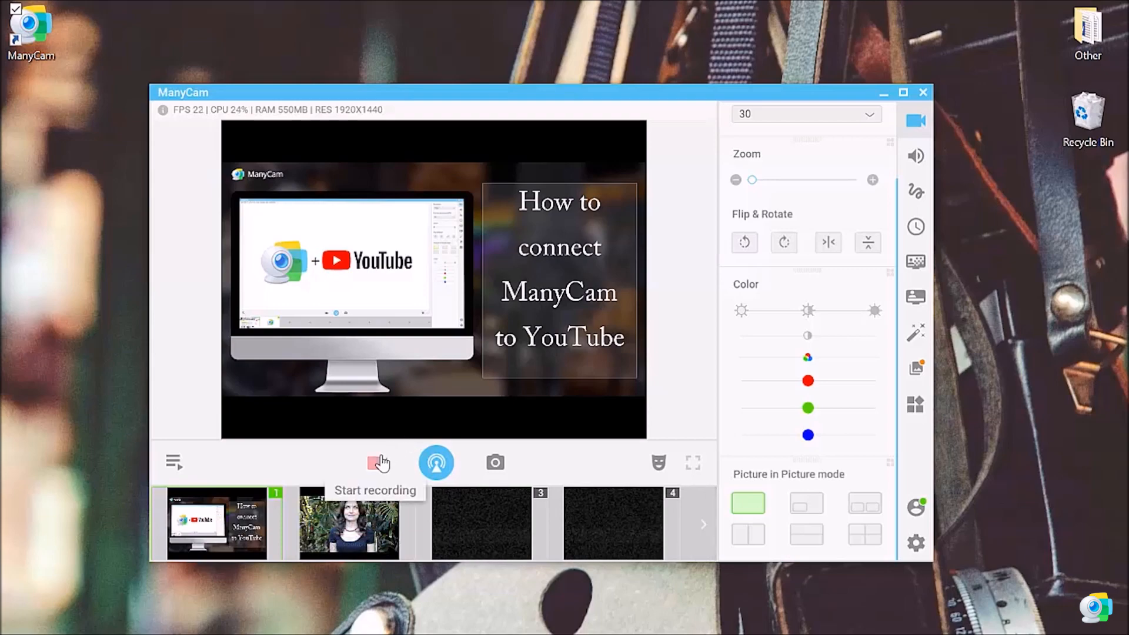
Step: Record a short clip switching to the video preset, pause the video, and return to the title card
{"action": "left_click", "coordinate": [378, 463]}
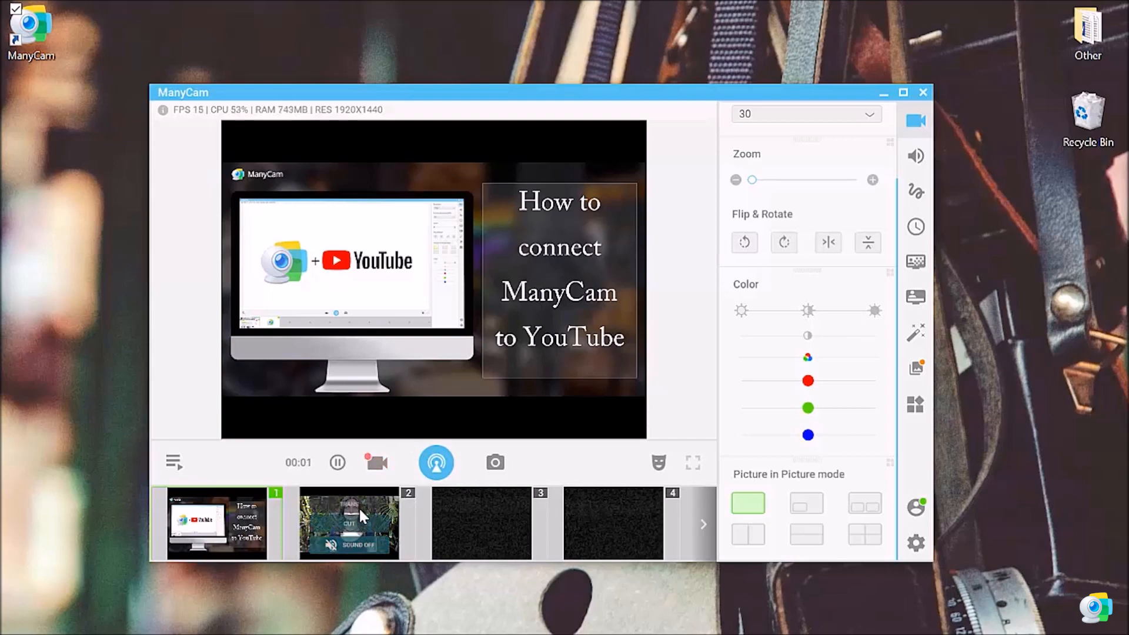
{"action": "left_click", "coordinate": [349, 524]}
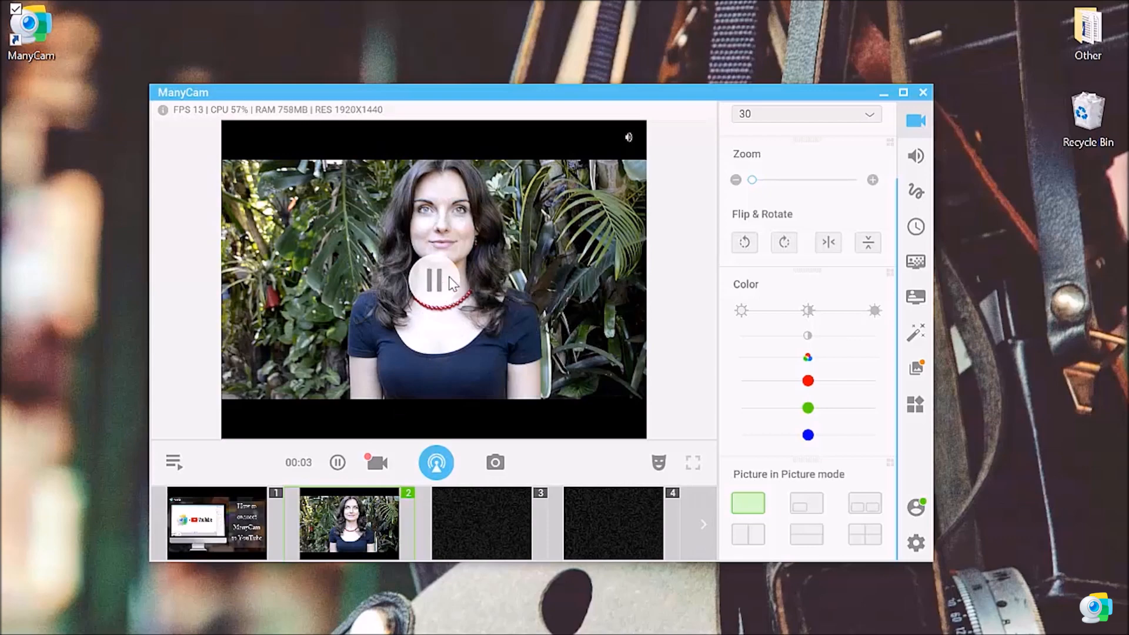
{"action": "left_click", "coordinate": [436, 281]}
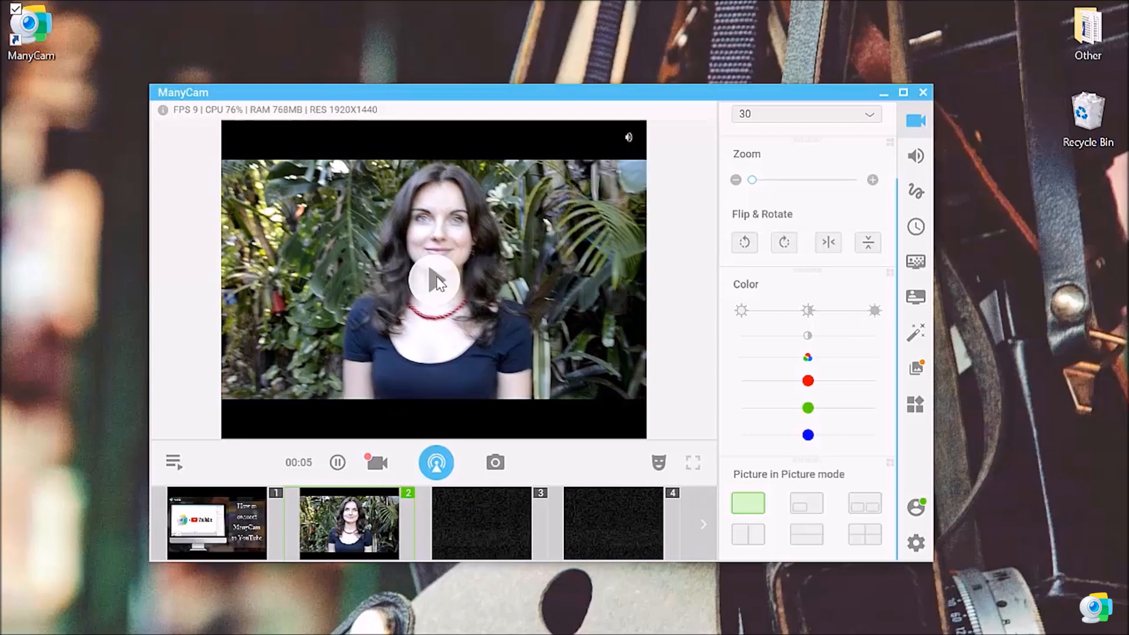
{"action": "left_click", "coordinate": [916, 367]}
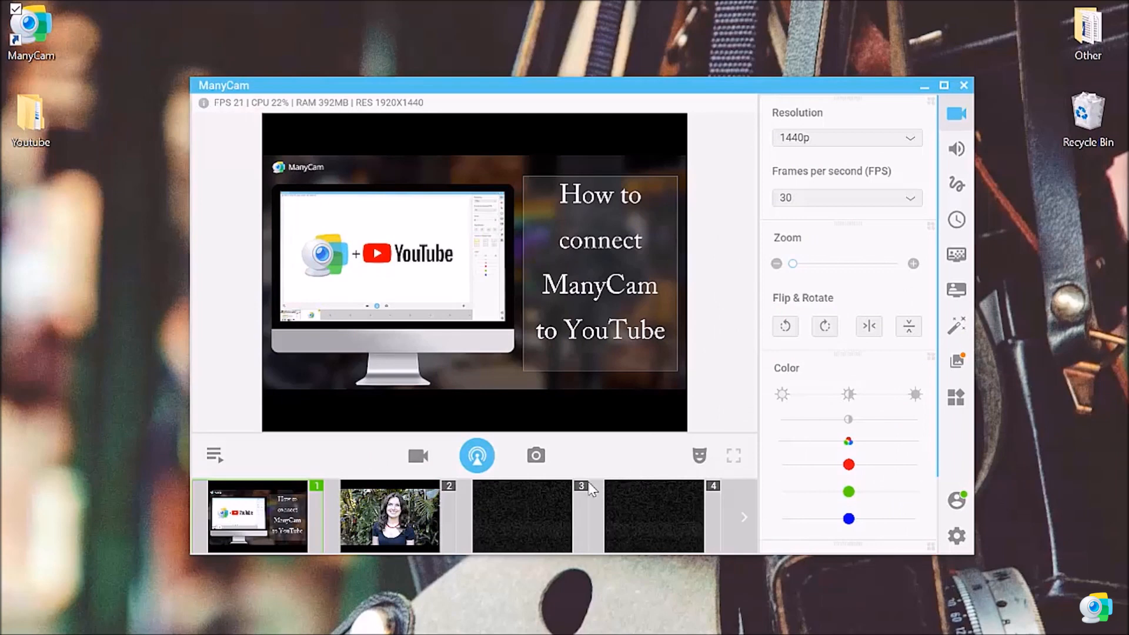
Step: Bring up Configure & Start Stream and begin signing in to YouTube
{"action": "left_click", "coordinate": [476, 455]}
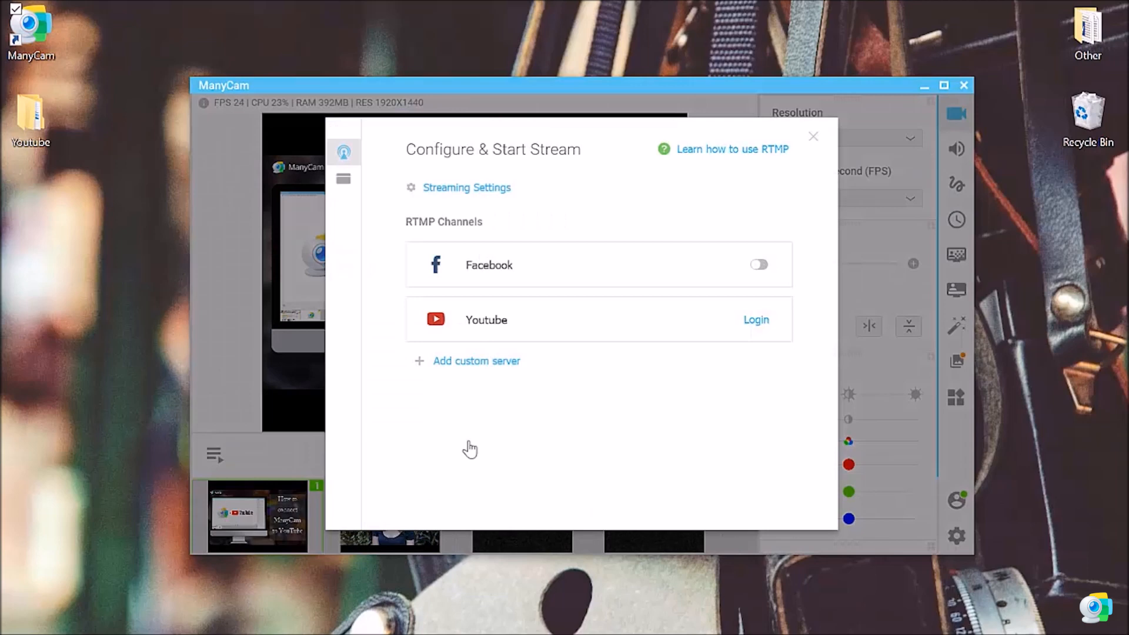
{"action": "mouse_move", "coordinate": [496, 289]}
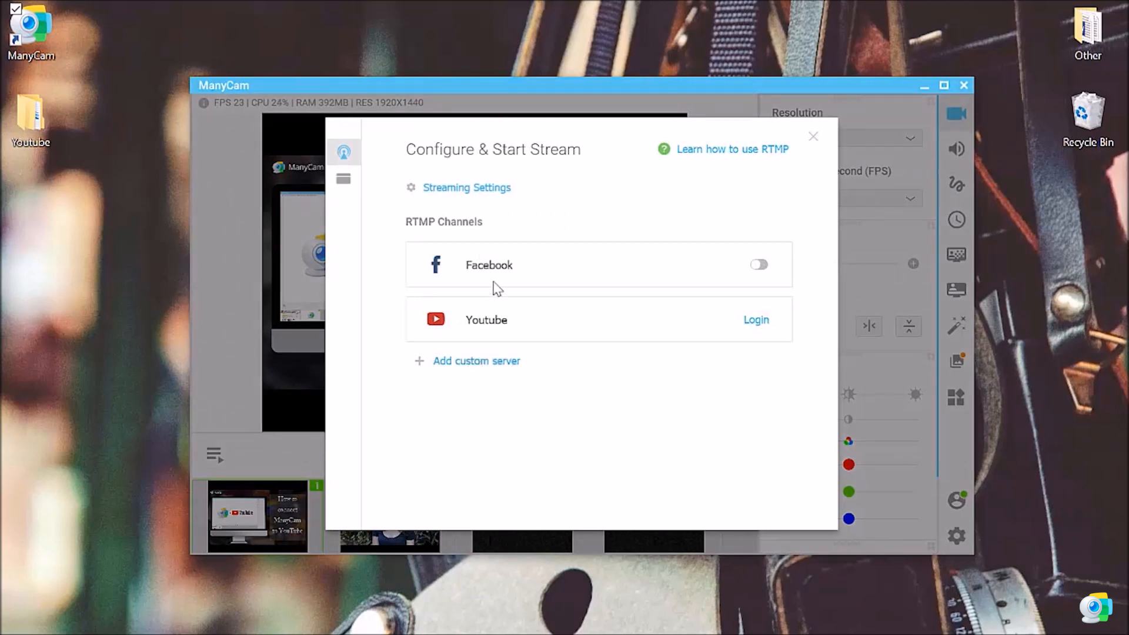
{"action": "mouse_move", "coordinate": [507, 310]}
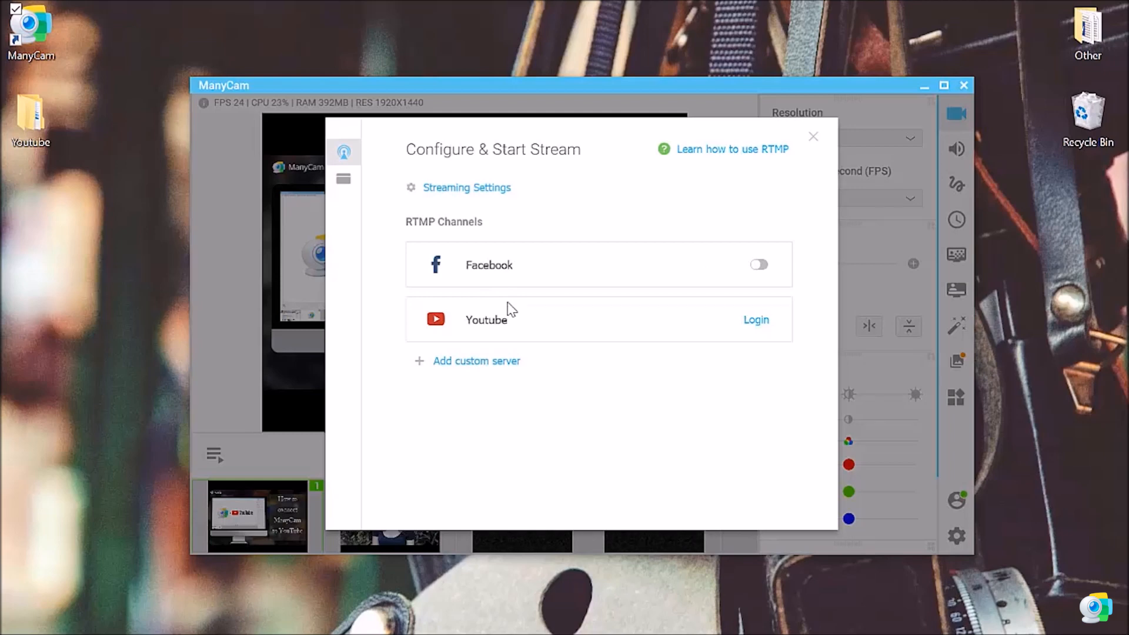
{"action": "mouse_move", "coordinate": [510, 298]}
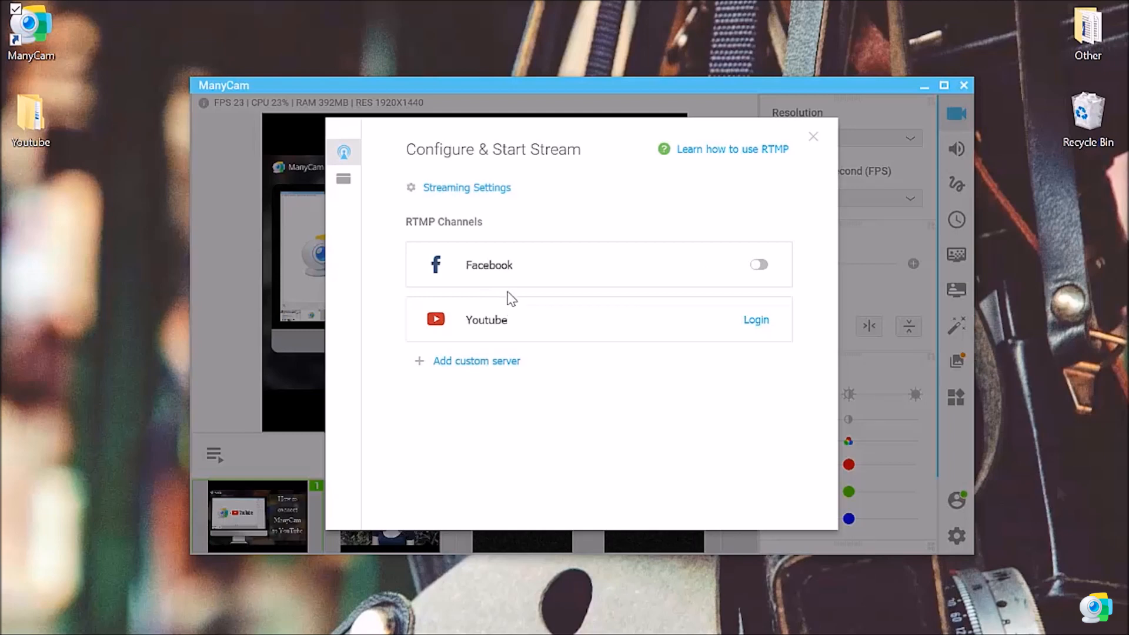
{"action": "mouse_move", "coordinate": [782, 321]}
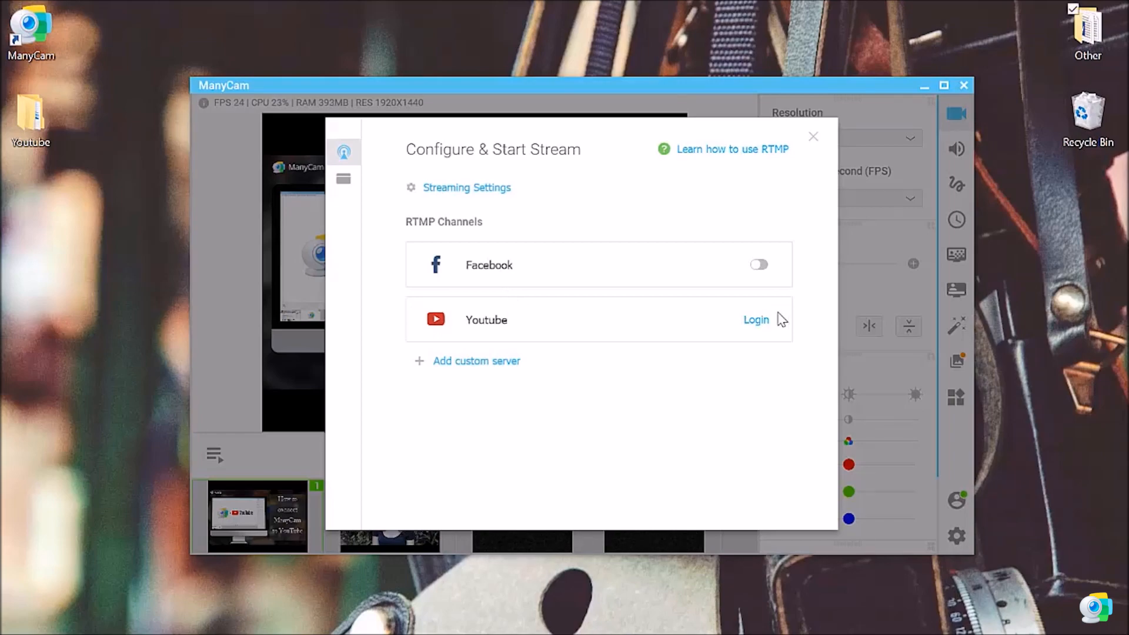
{"action": "left_click", "coordinate": [757, 318]}
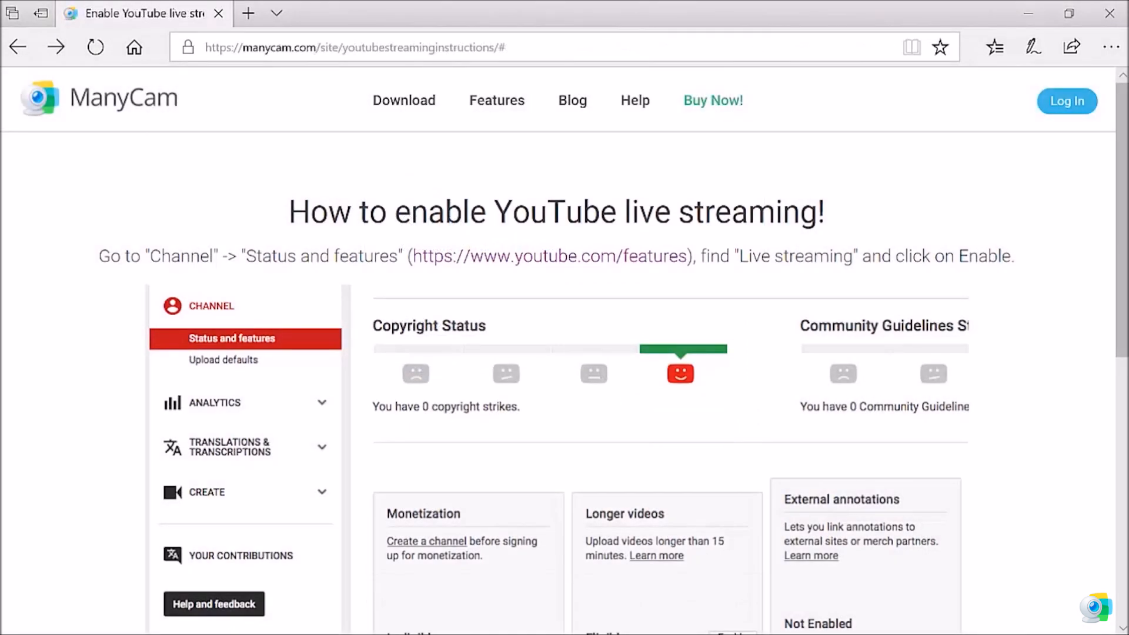
{"action": "mouse_move", "coordinate": [184, 168]}
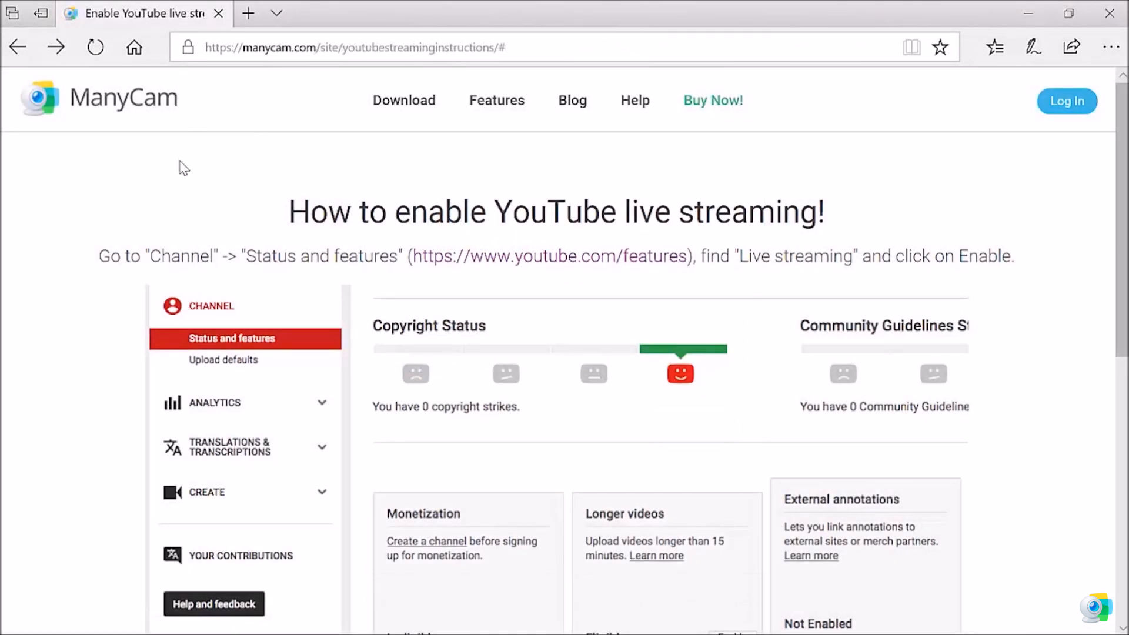
{"action": "mouse_move", "coordinate": [495, 264]}
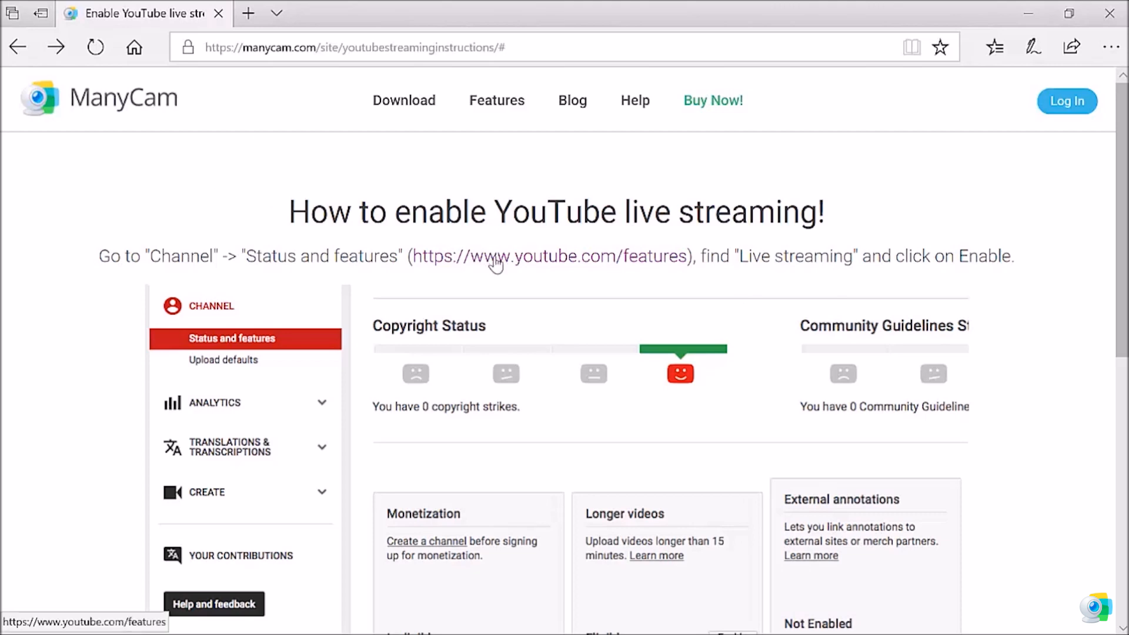
{"action": "mouse_move", "coordinate": [527, 261]}
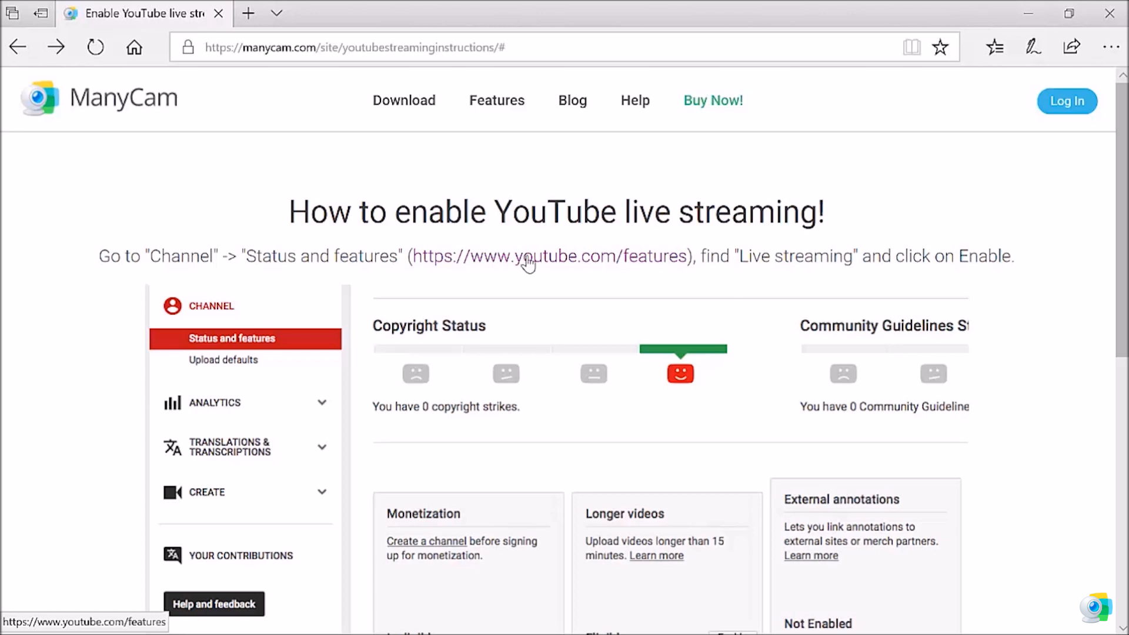
Step: Go to YouTube's Status and Features page from the instructions link
{"action": "left_click", "coordinate": [550, 256]}
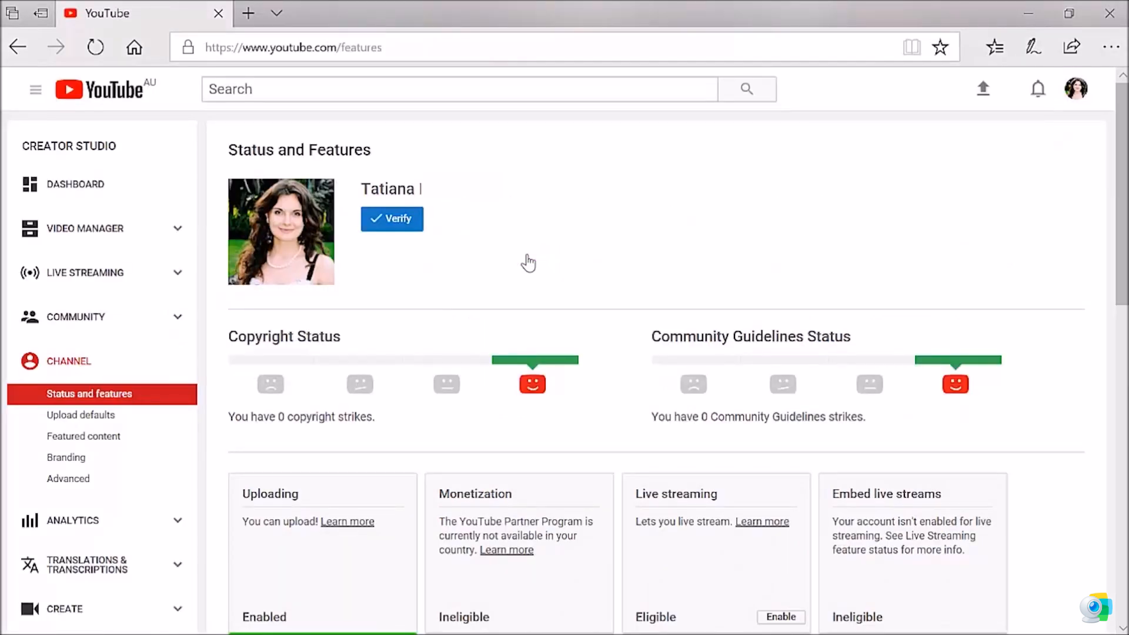
Step: Enable live streaming on the channel and verify the account by text-message code
{"action": "scroll", "scroll_direction": "down", "scroll_amount": 3}
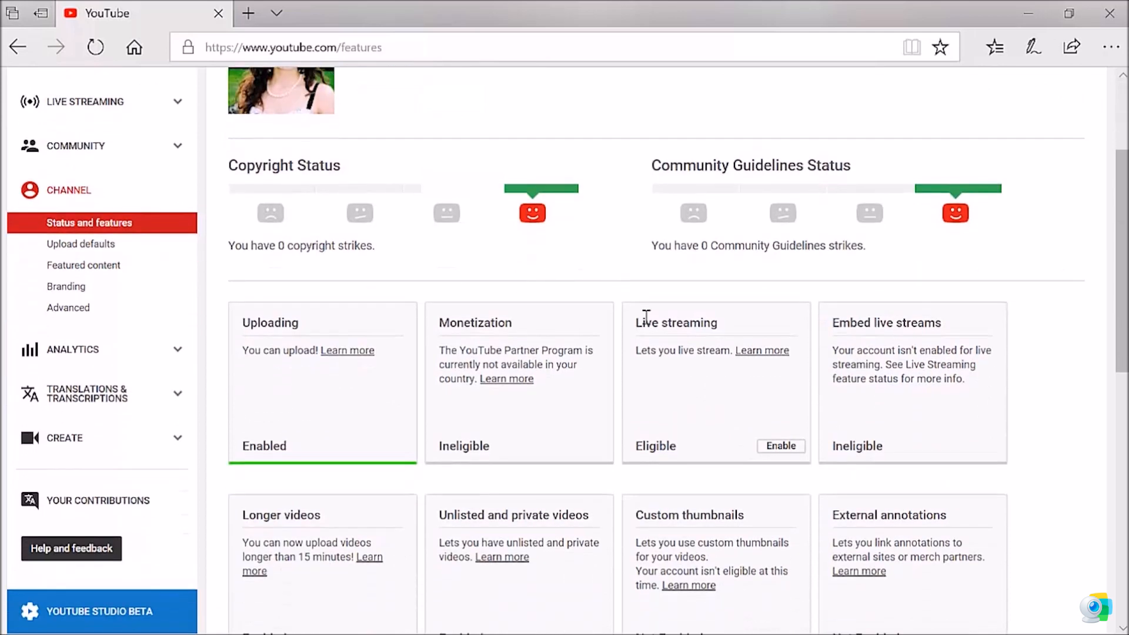
{"action": "mouse_move", "coordinate": [780, 446]}
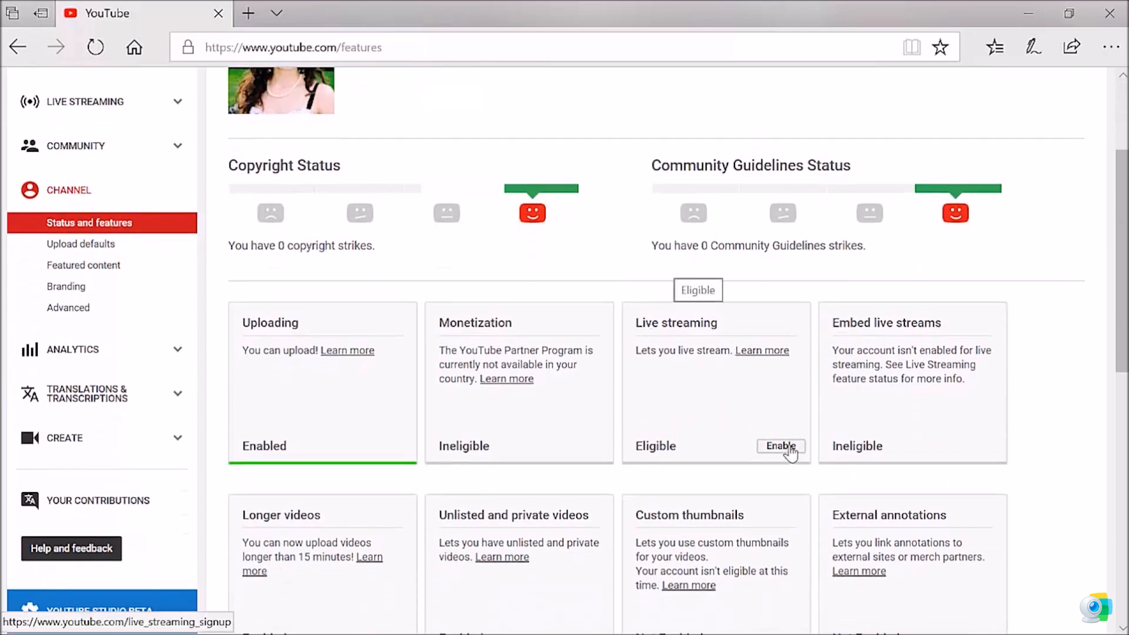
{"action": "left_click", "coordinate": [781, 447]}
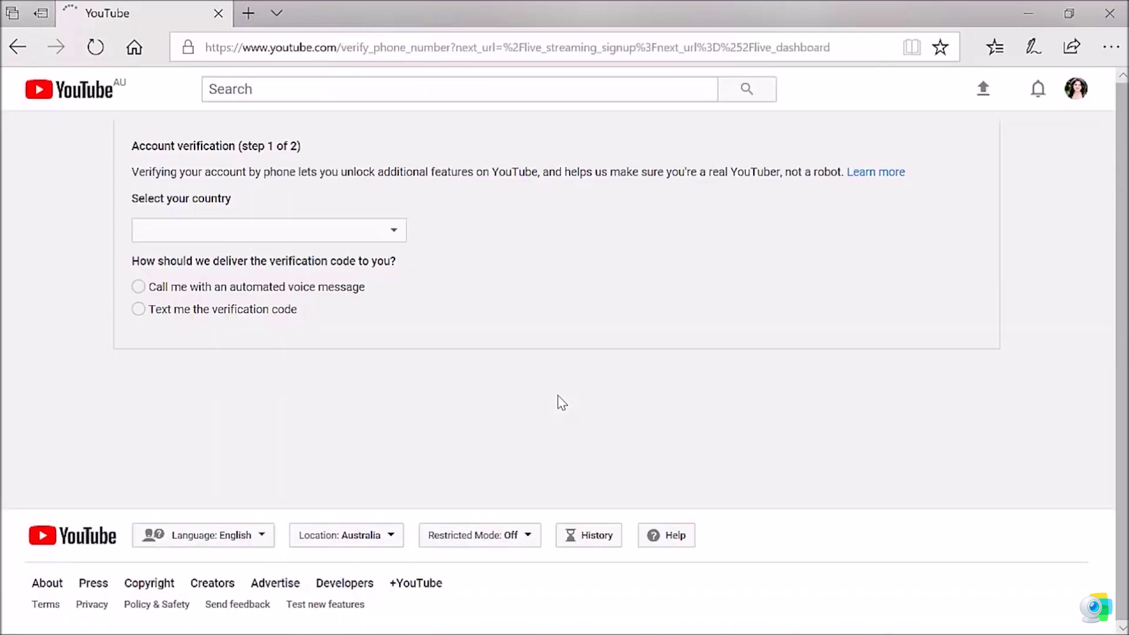
{"action": "left_click", "coordinate": [138, 308]}
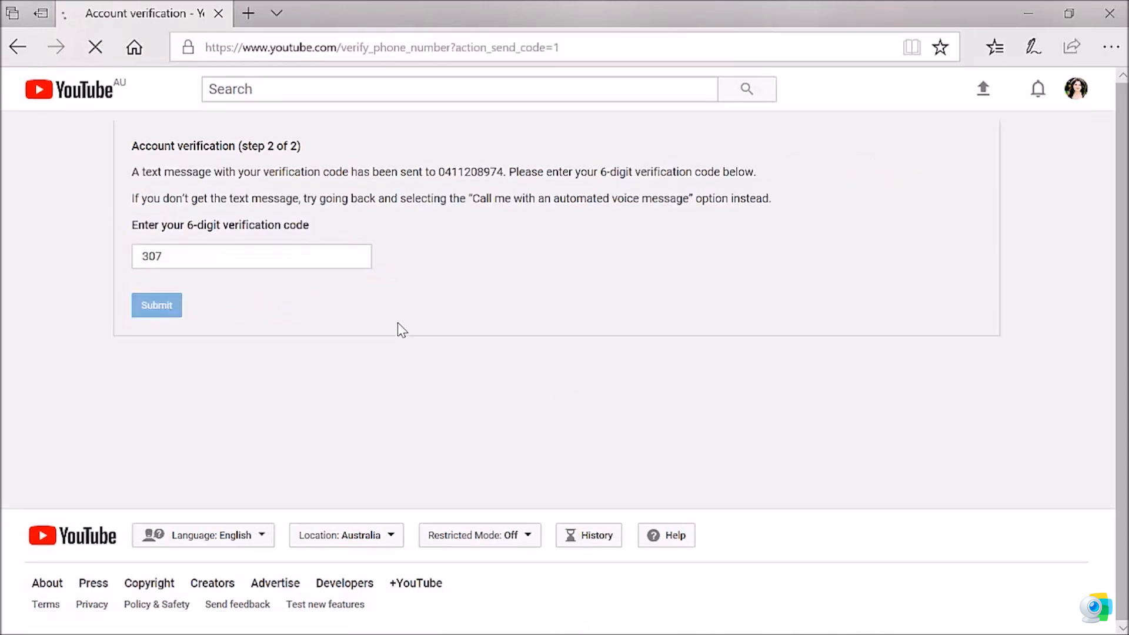
{"action": "left_click", "coordinate": [157, 305]}
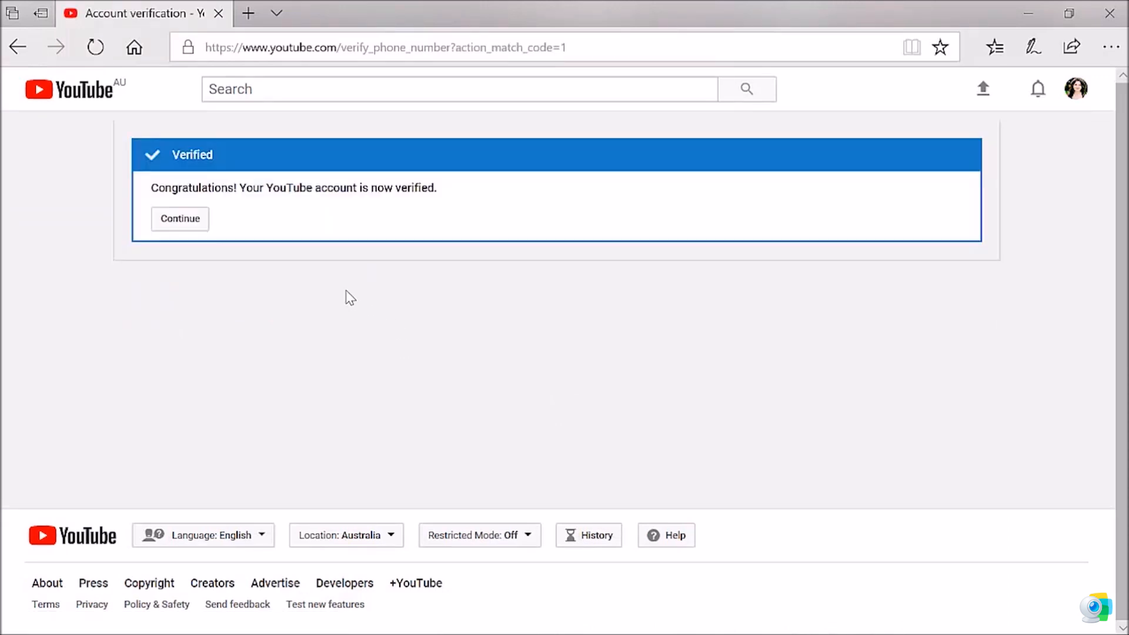
{"action": "mouse_move", "coordinate": [228, 235]}
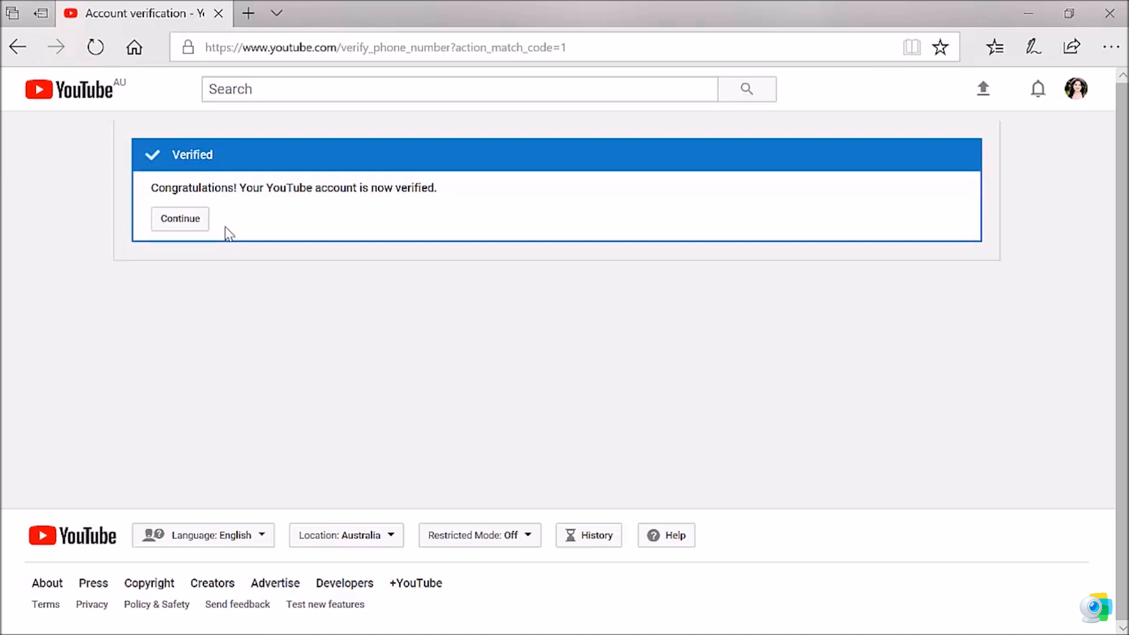
{"action": "mouse_move", "coordinate": [241, 227]}
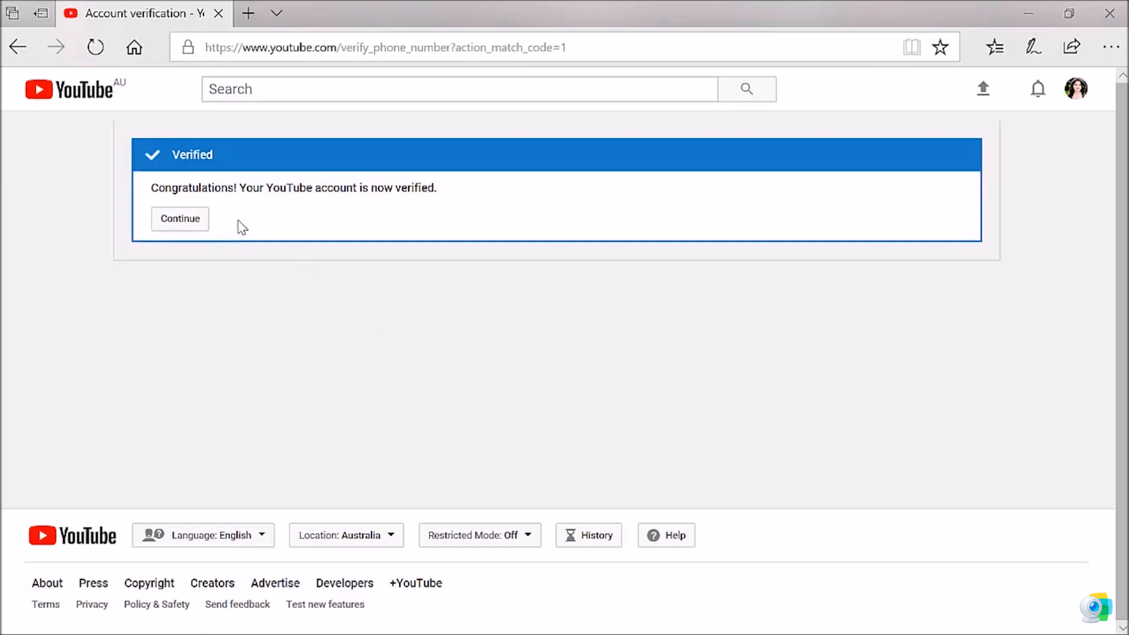
{"action": "mouse_move", "coordinate": [234, 204]}
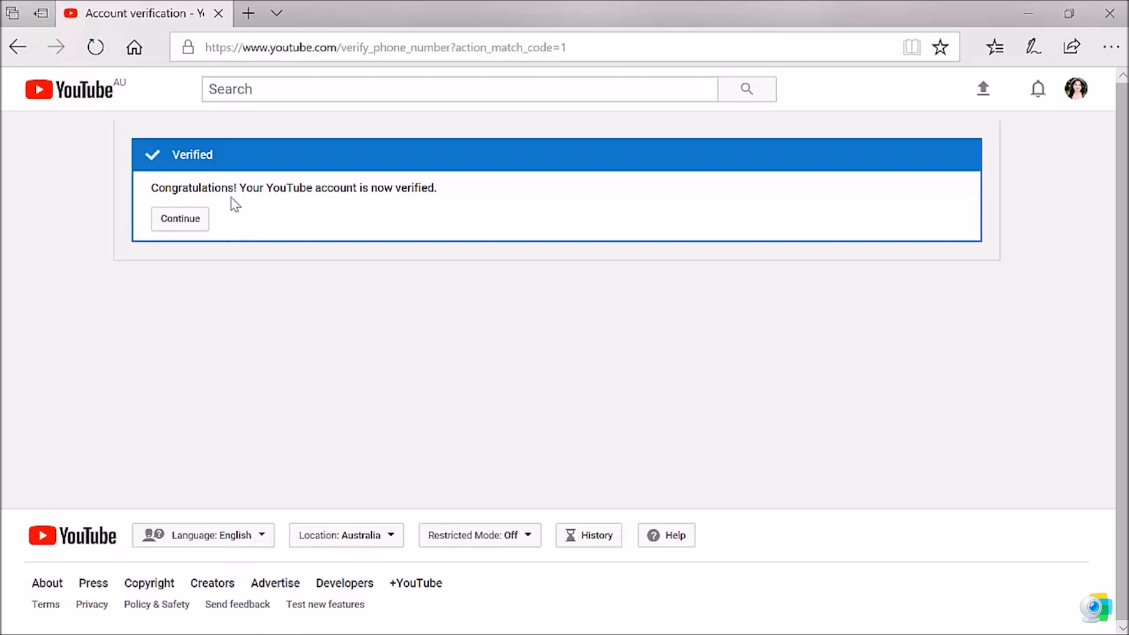
Step: Continue past the Verified confirmation back to ManyCam's stream setup
{"action": "left_click", "coordinate": [179, 218]}
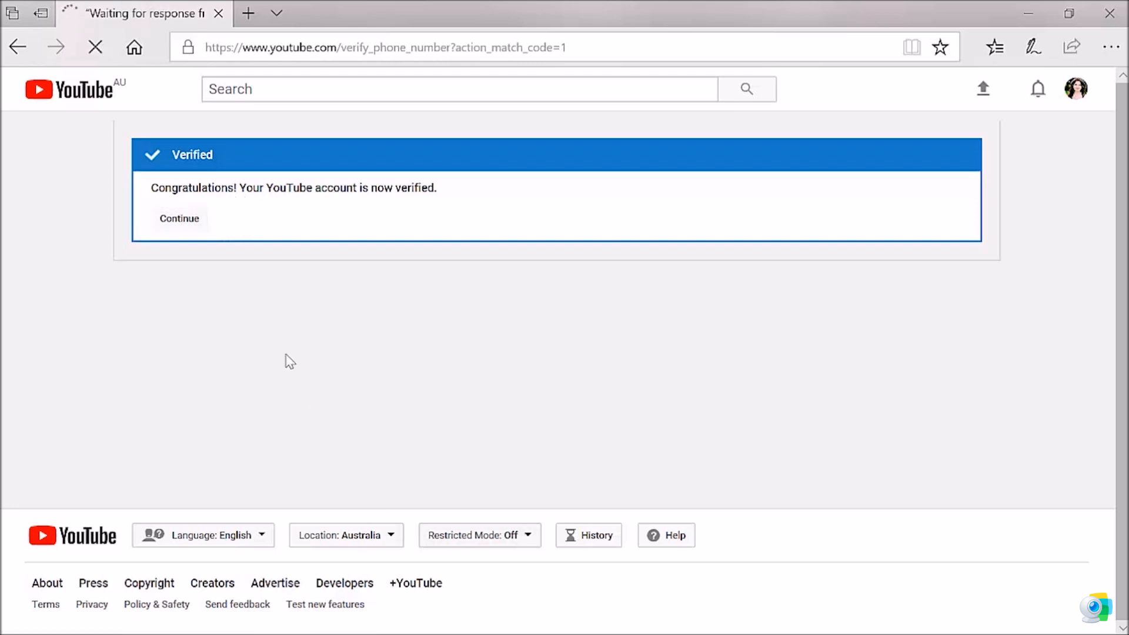
{"action": "left_click", "coordinate": [178, 218]}
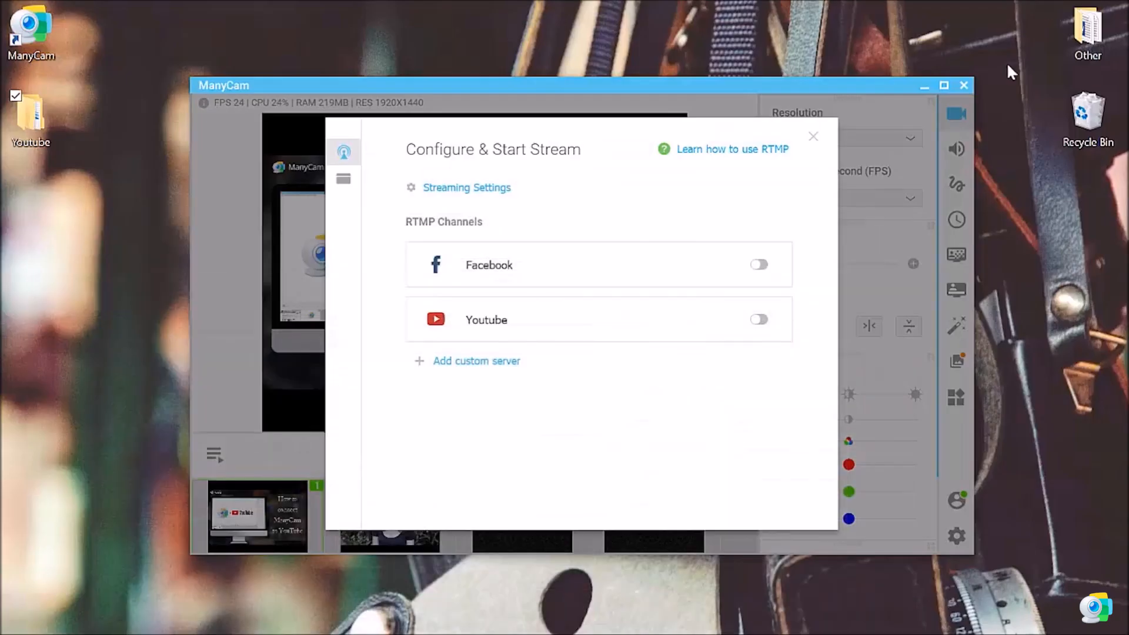
{"action": "mouse_move", "coordinate": [641, 359]}
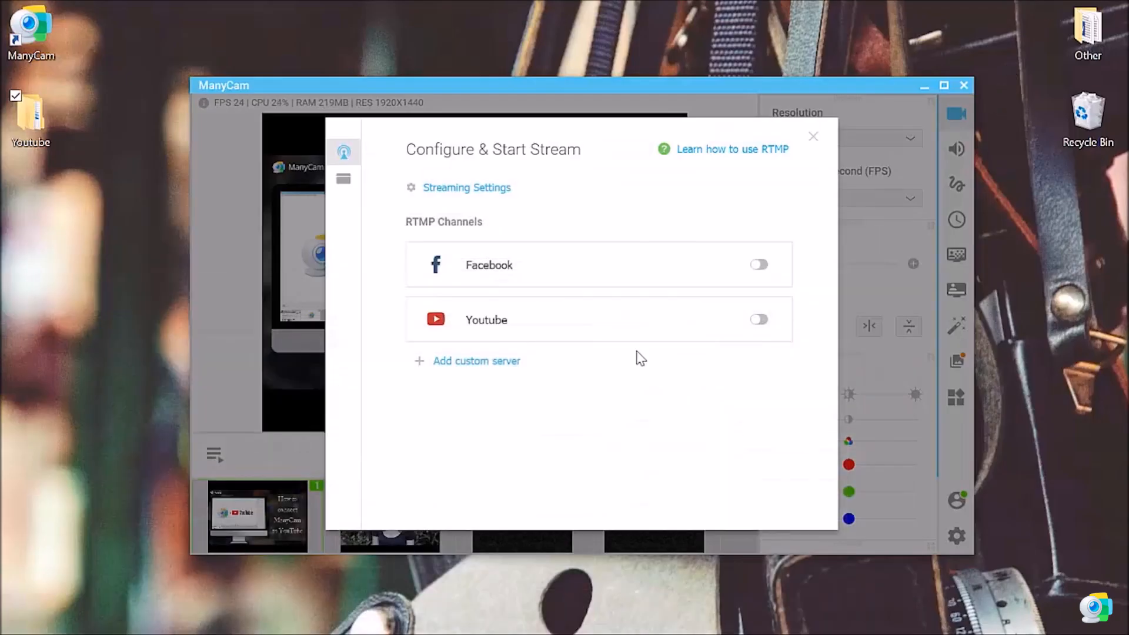
{"action": "mouse_move", "coordinate": [727, 320]}
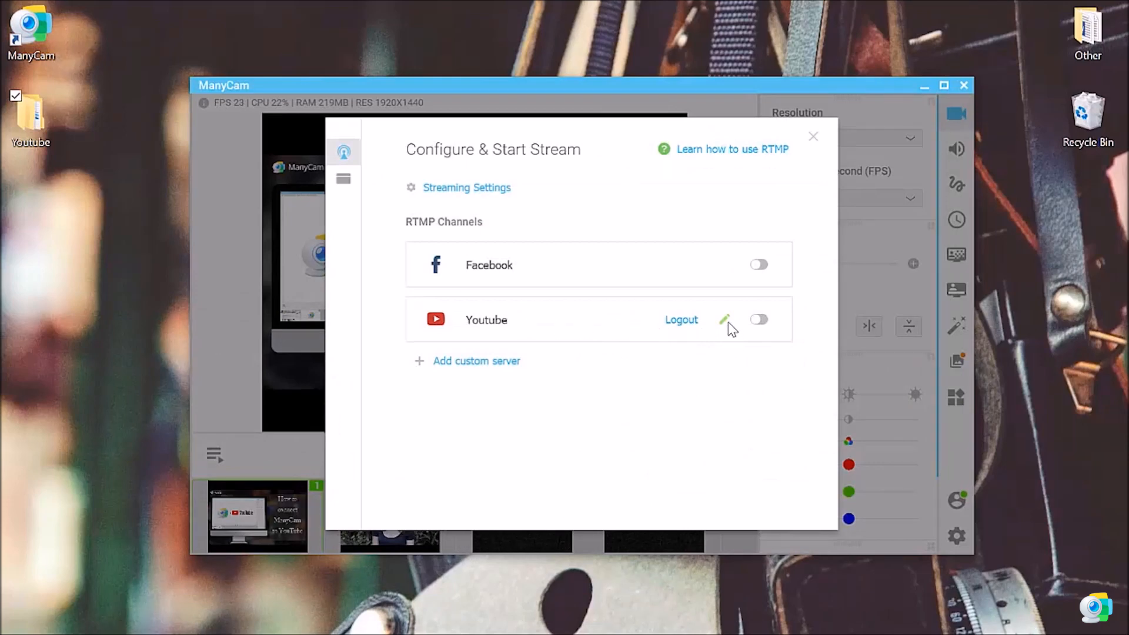
Step: Title the YouTube stream 'YouTube and ManyCam' with Privacy Status set to Public
{"action": "left_click", "coordinate": [726, 320]}
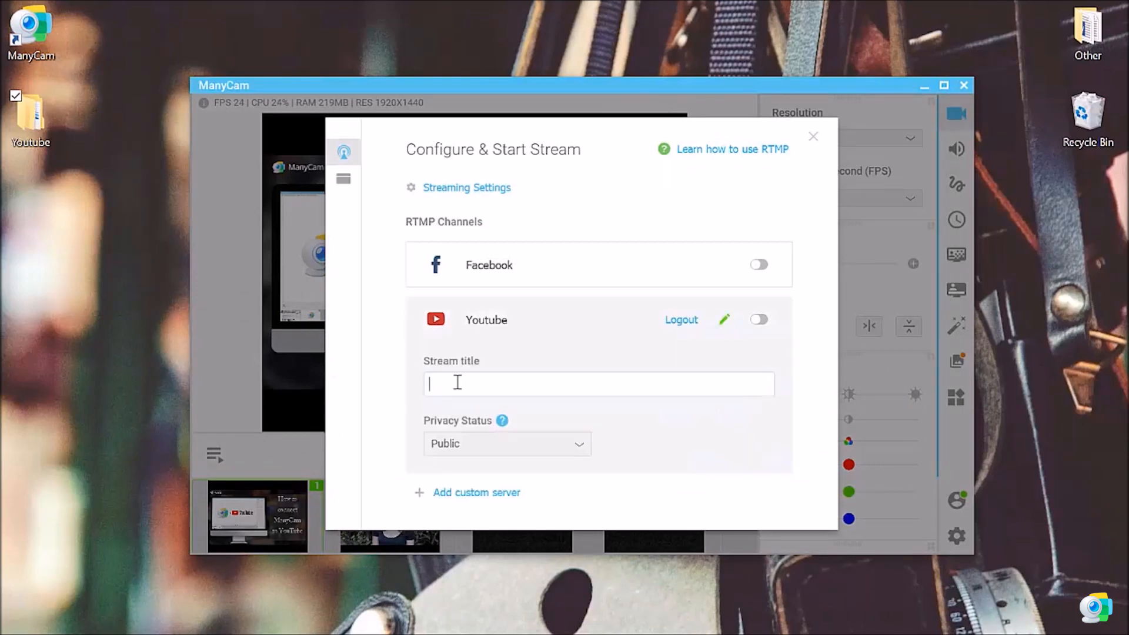
{"action": "type", "text": "YouTube and"}
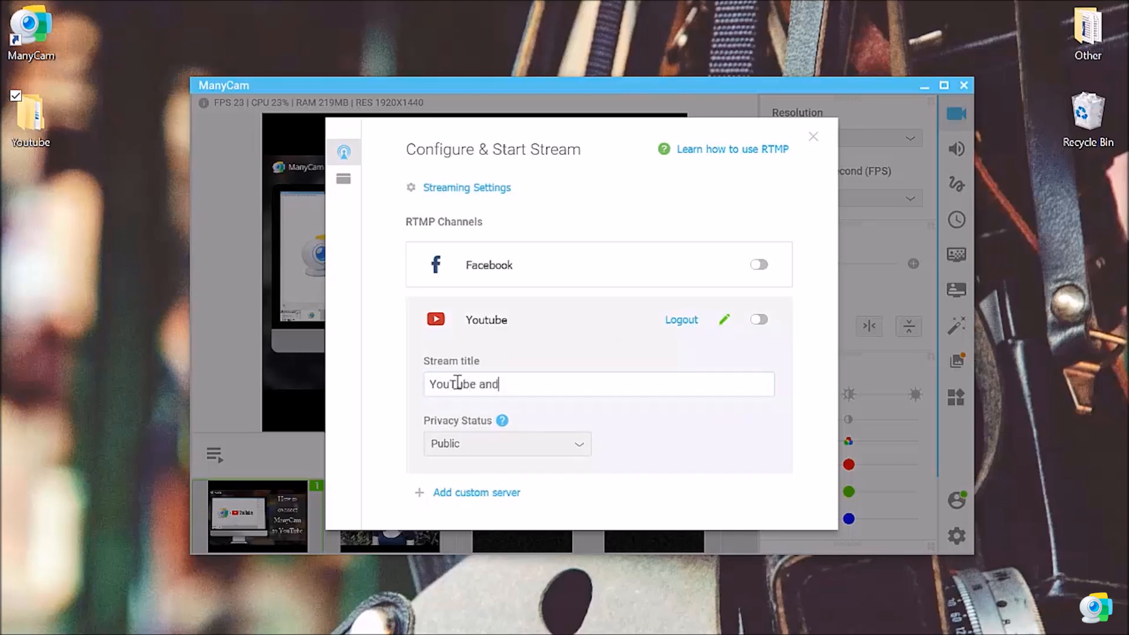
{"action": "type", "text": "ManyCam"}
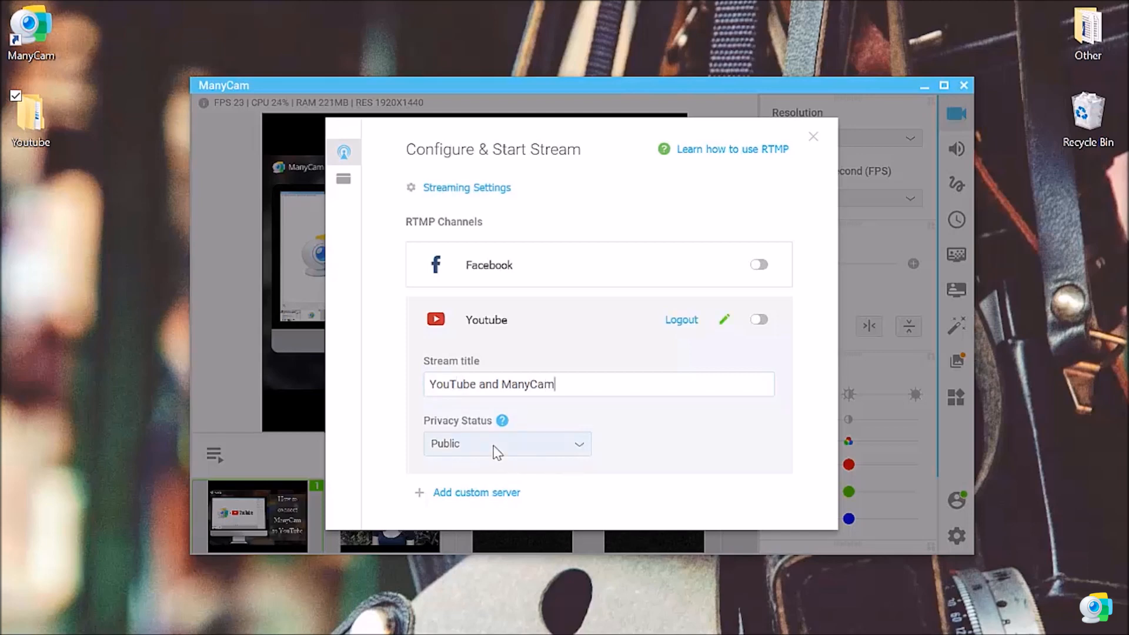
{"action": "left_click", "coordinate": [507, 443]}
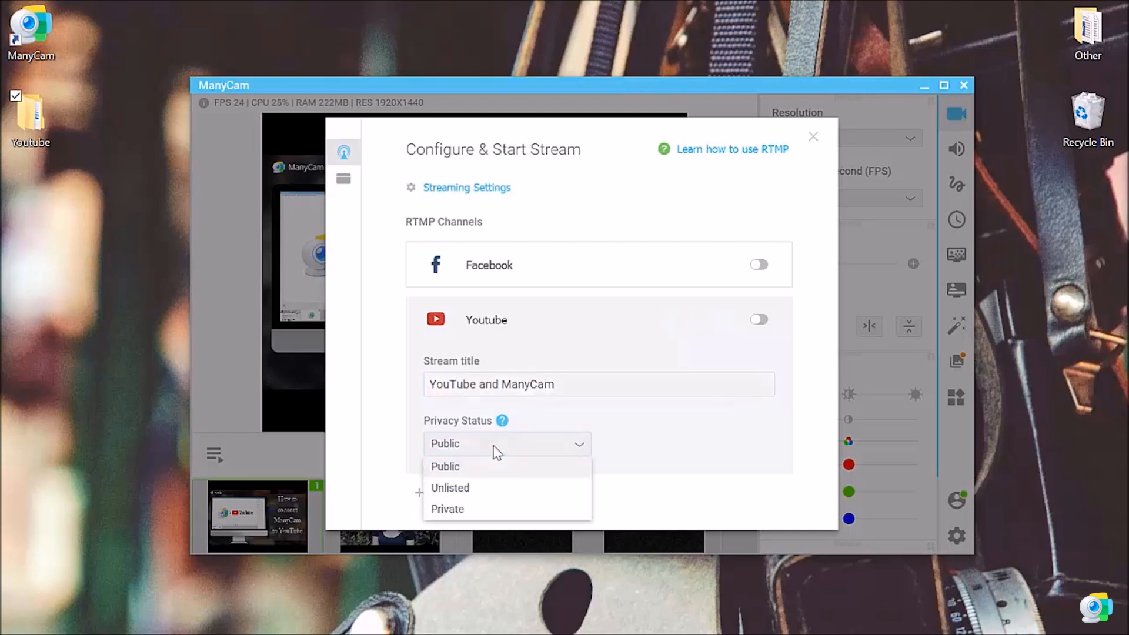
{"action": "mouse_move", "coordinate": [494, 479]}
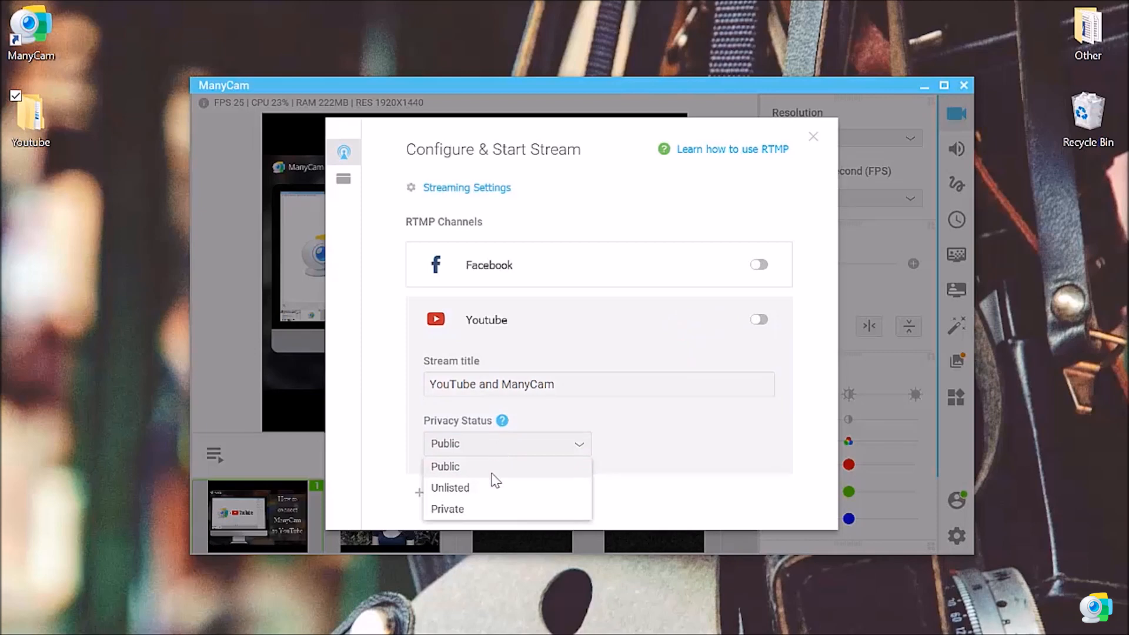
{"action": "left_click", "coordinate": [445, 466]}
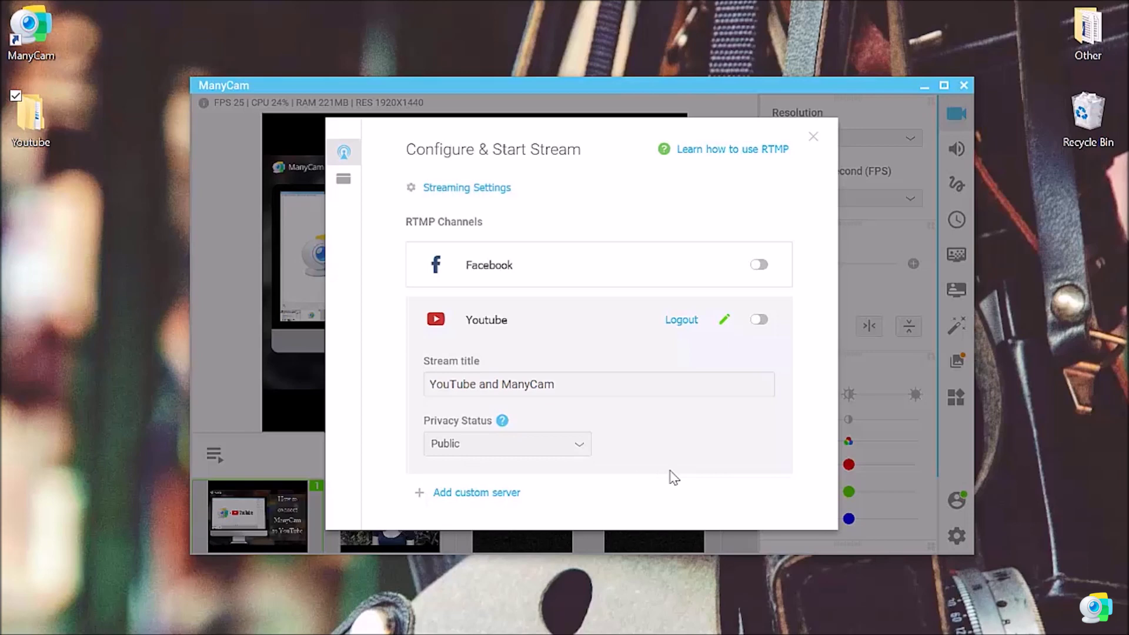
{"action": "mouse_move", "coordinate": [739, 353]}
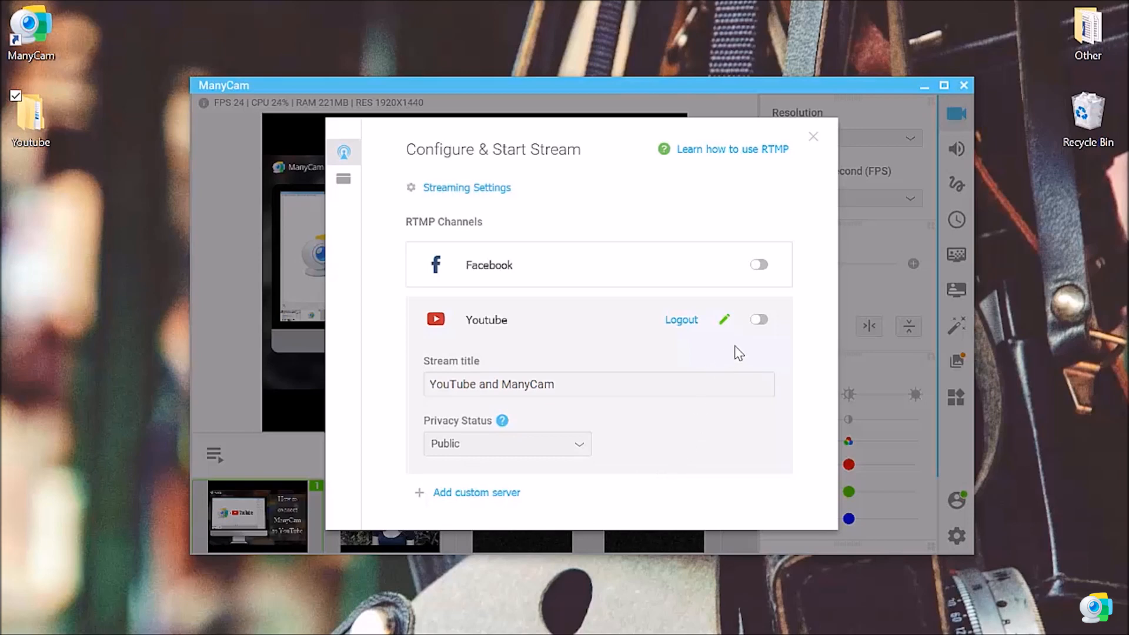
{"action": "mouse_move", "coordinate": [759, 320]}
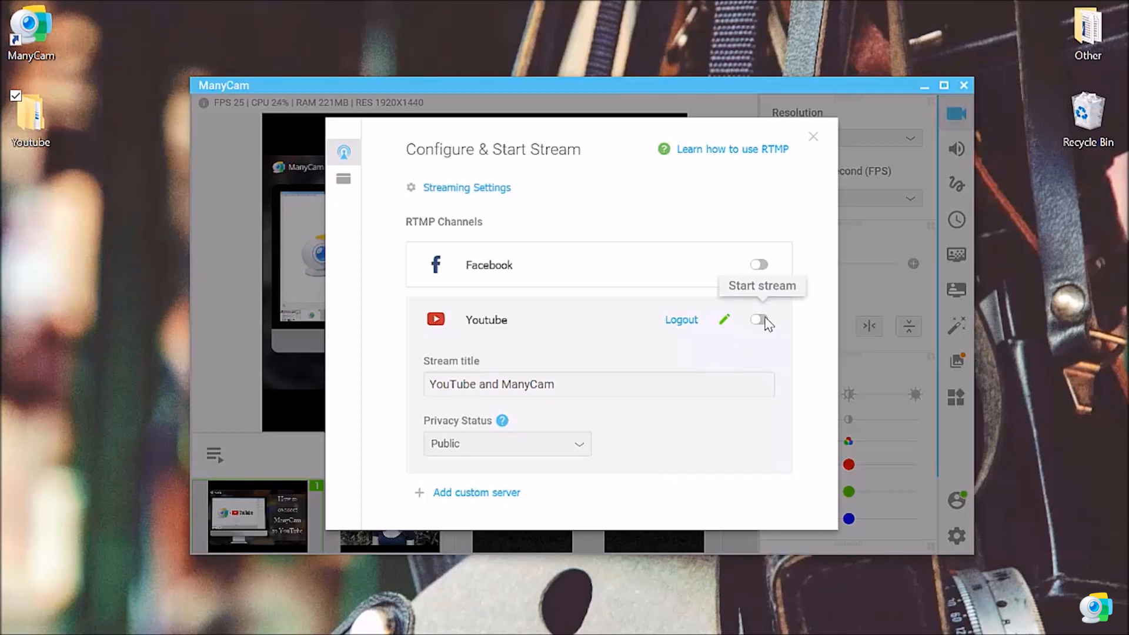
Step: Start the YouTube live stream and close the stream configuration
{"action": "left_click", "coordinate": [759, 320]}
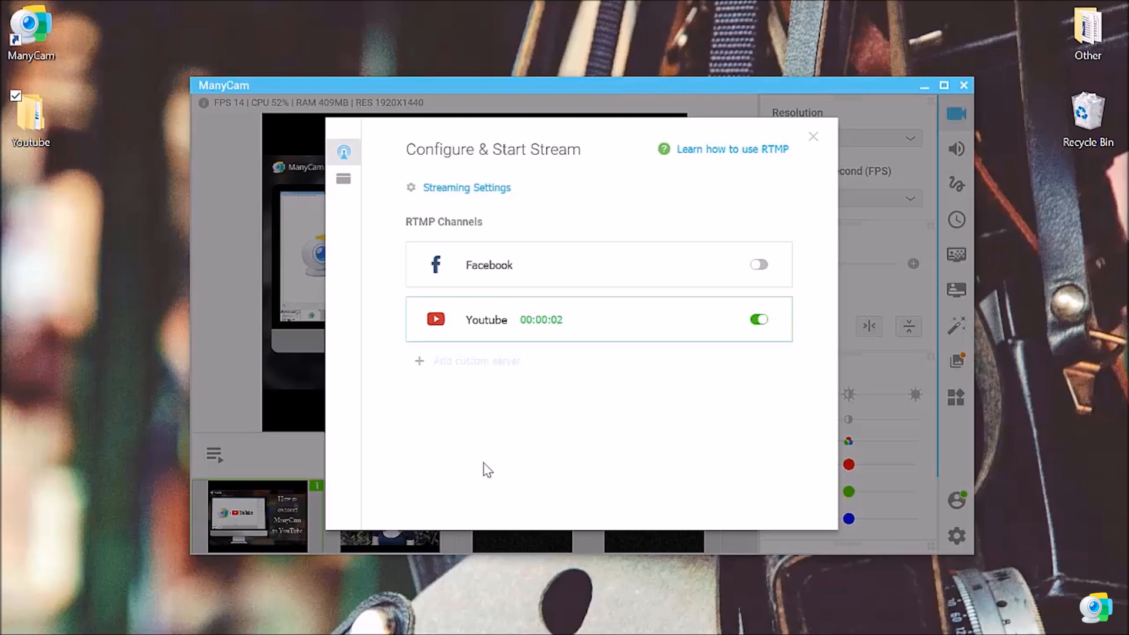
{"action": "mouse_move", "coordinate": [795, 188]}
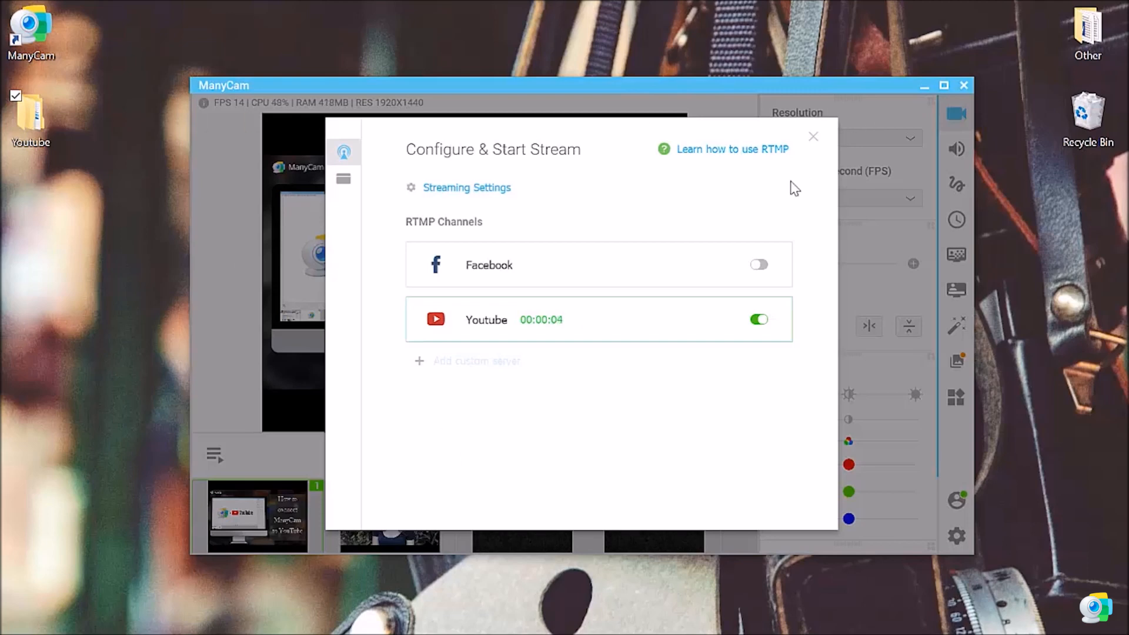
{"action": "left_click", "coordinate": [813, 136]}
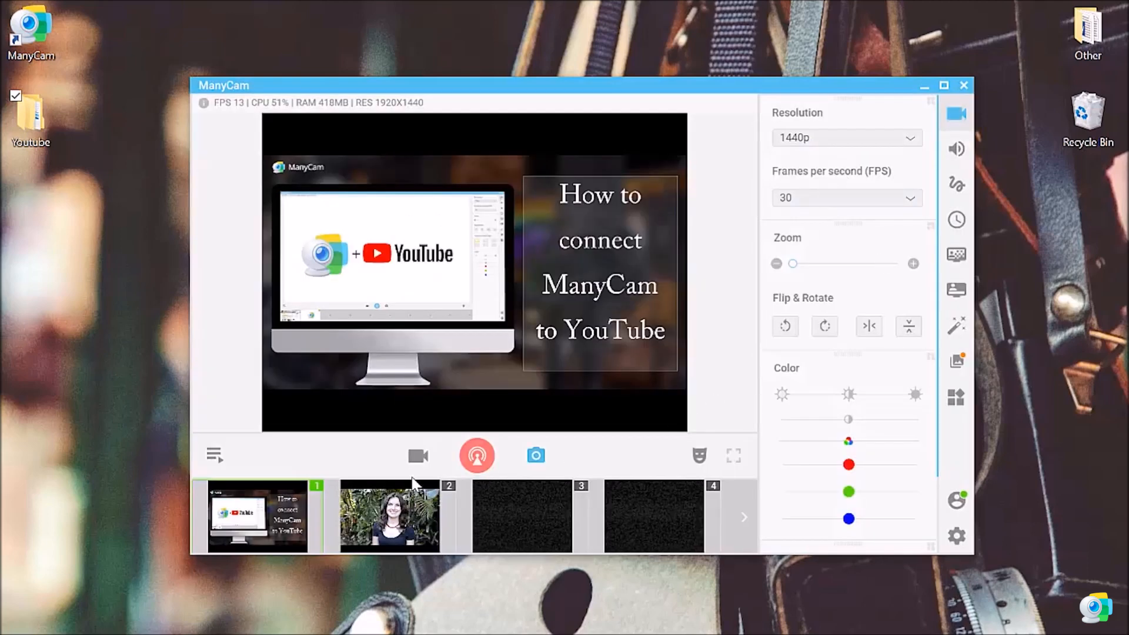
{"action": "left_click", "coordinate": [389, 517]}
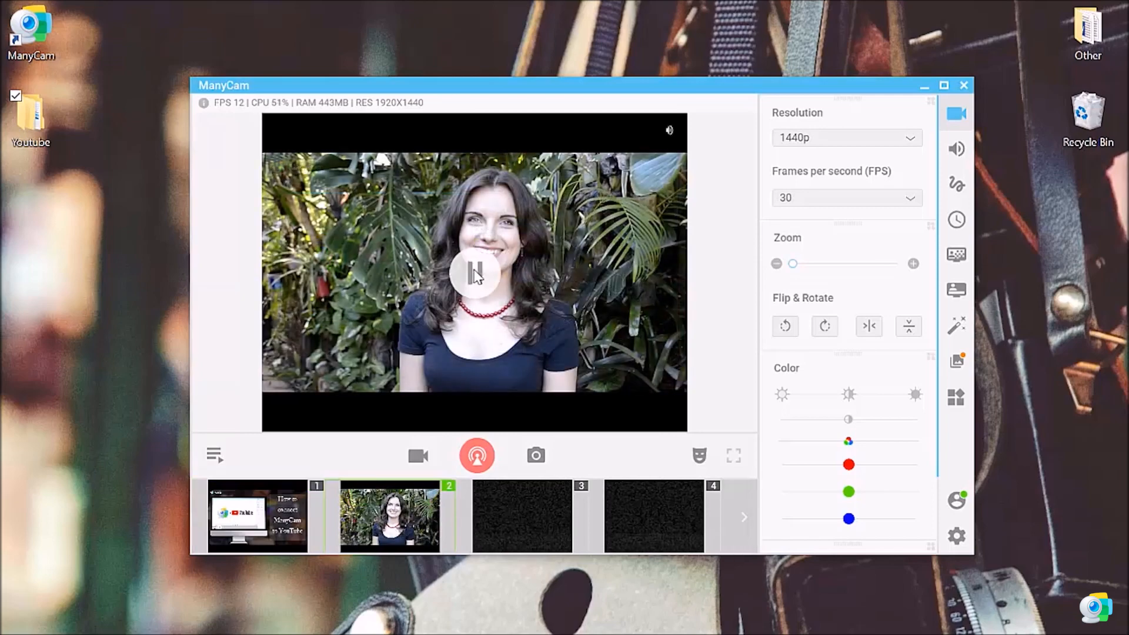
{"action": "left_click", "coordinate": [474, 273]}
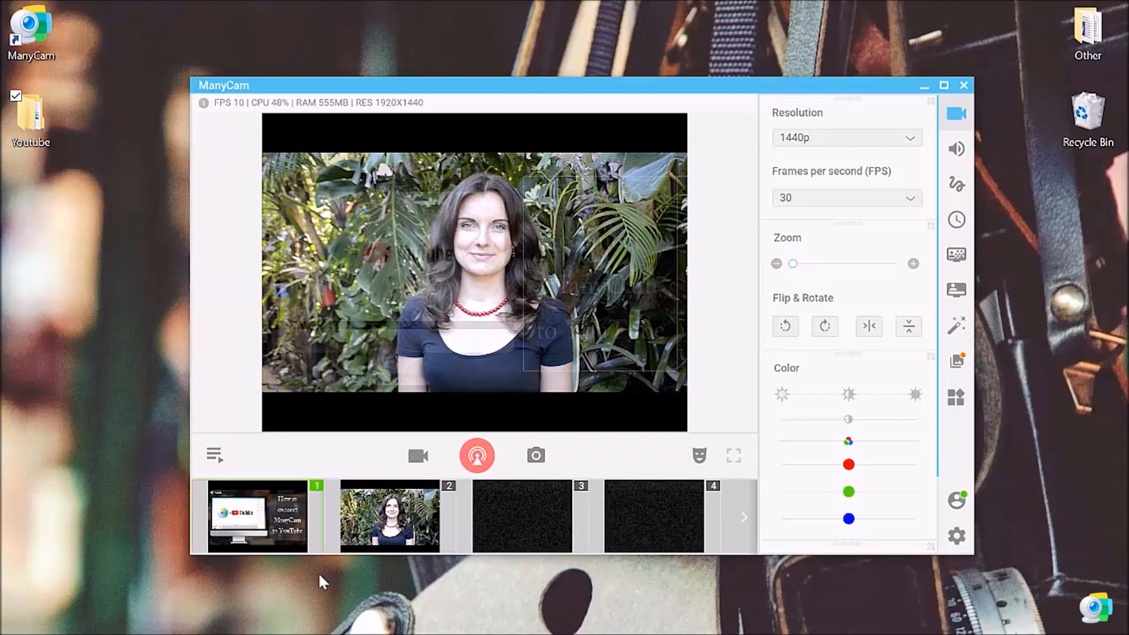
{"action": "left_click", "coordinate": [257, 517]}
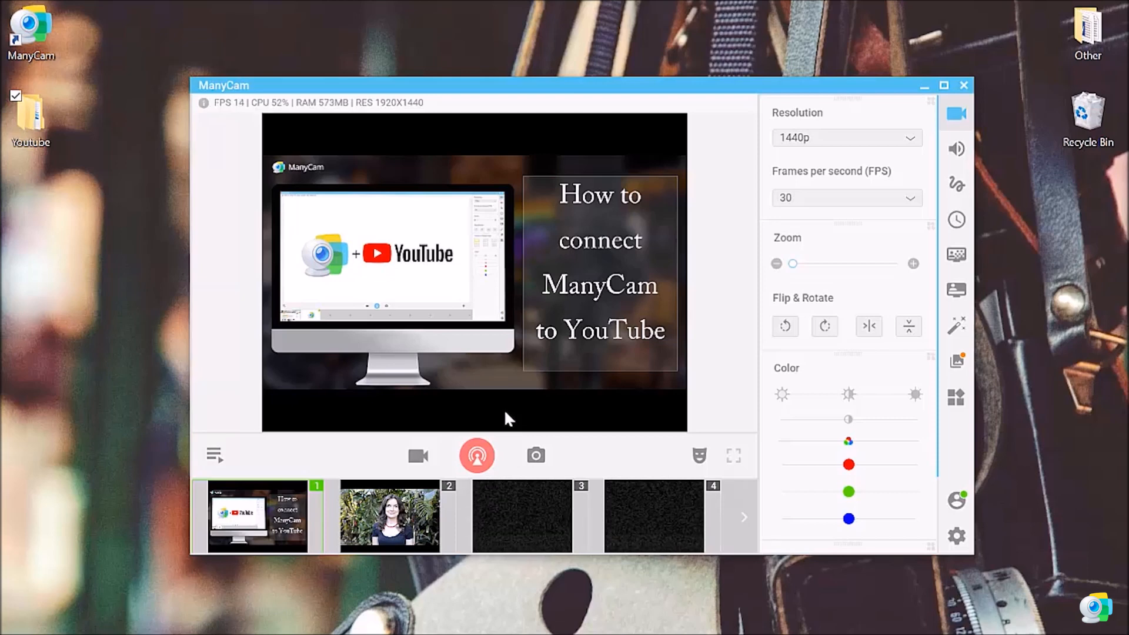
{"action": "mouse_move", "coordinate": [622, 466]}
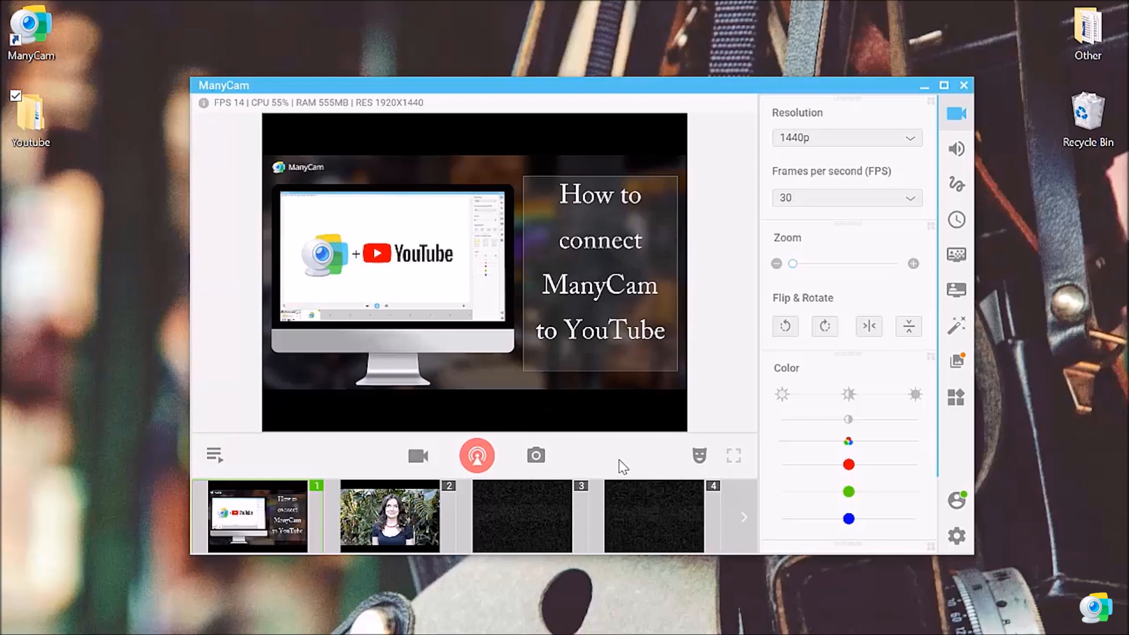